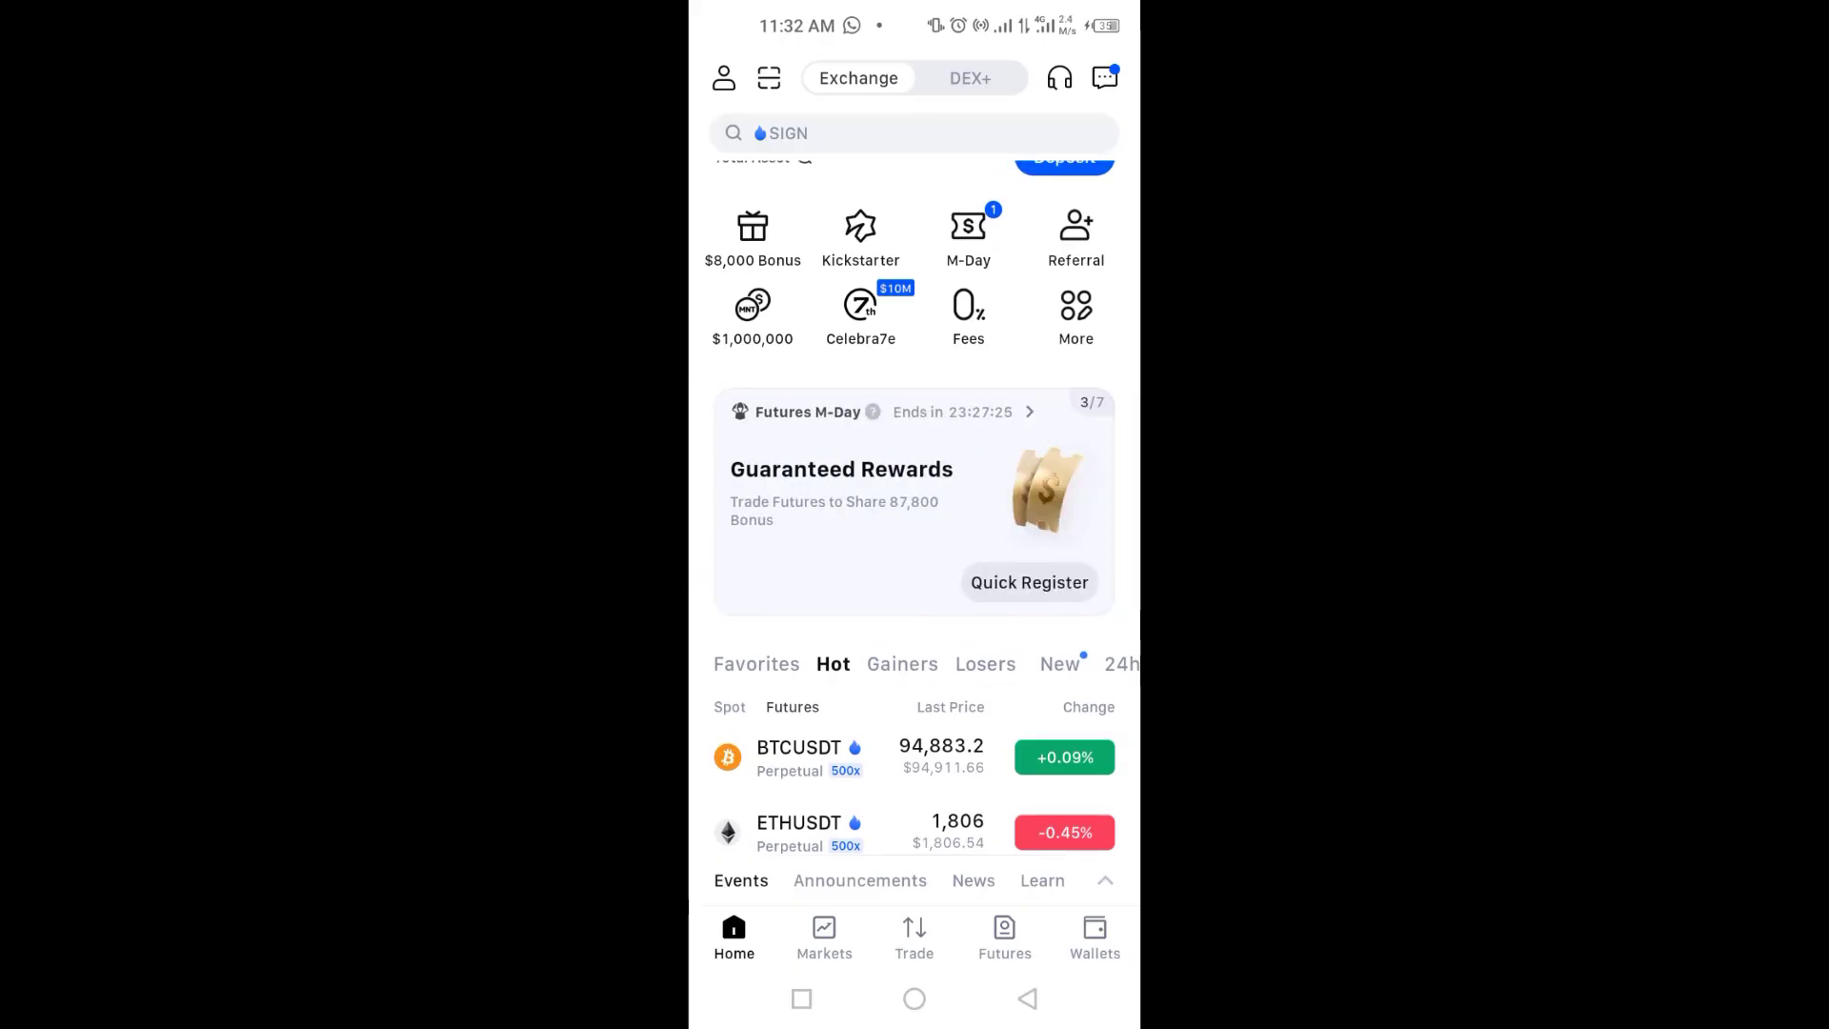
Open the P2P buy marketplace for USDT in PKR via Wallets and Deposit
click(1094, 937)
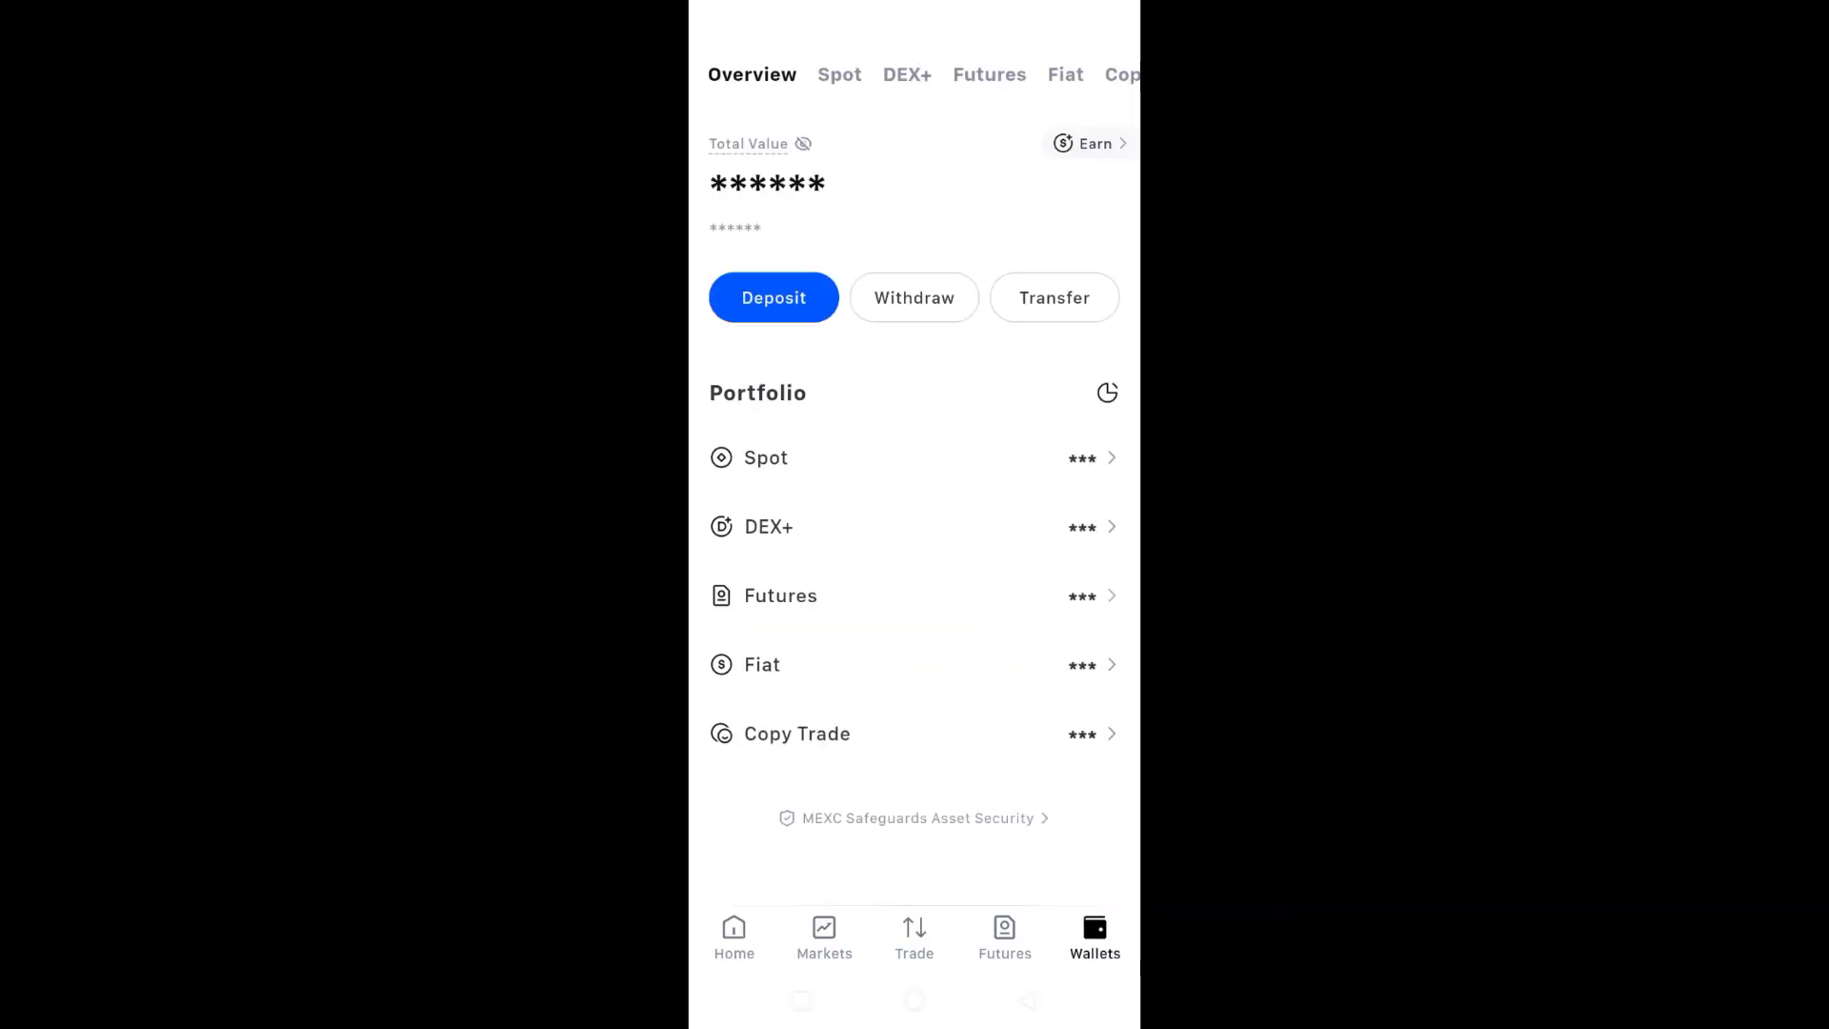
click(773, 297)
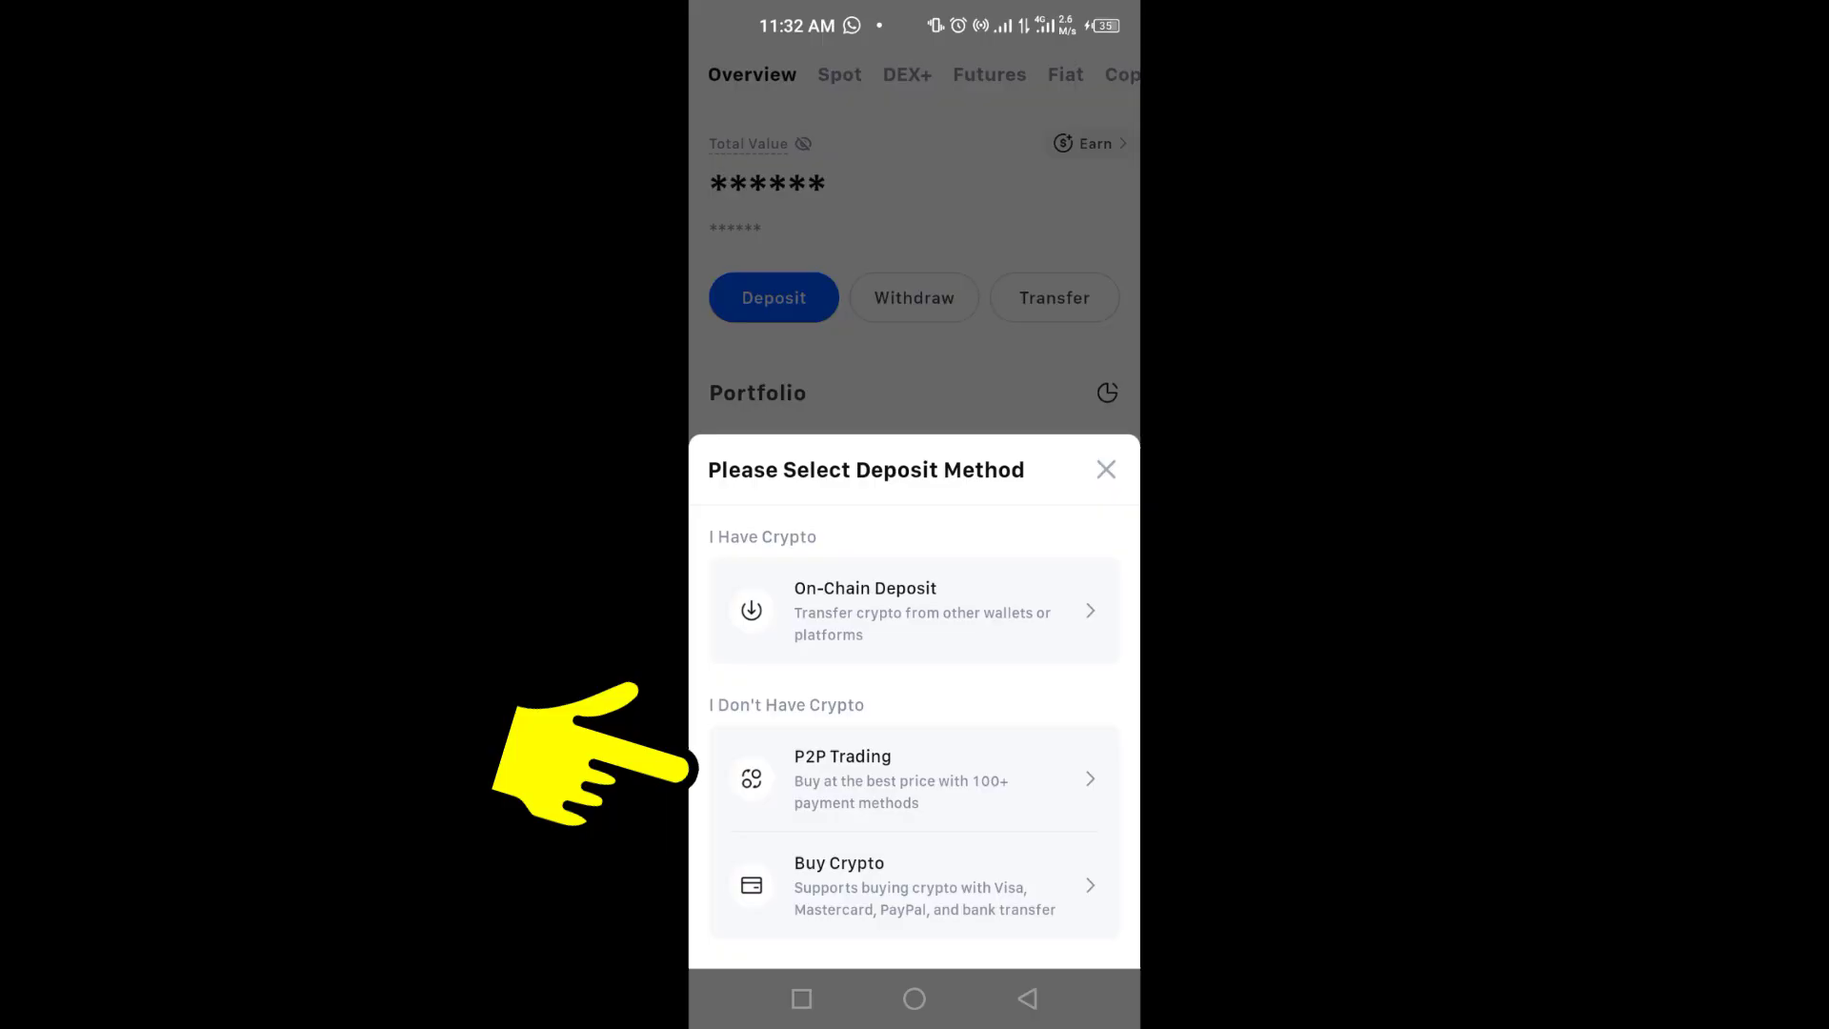
click(914, 778)
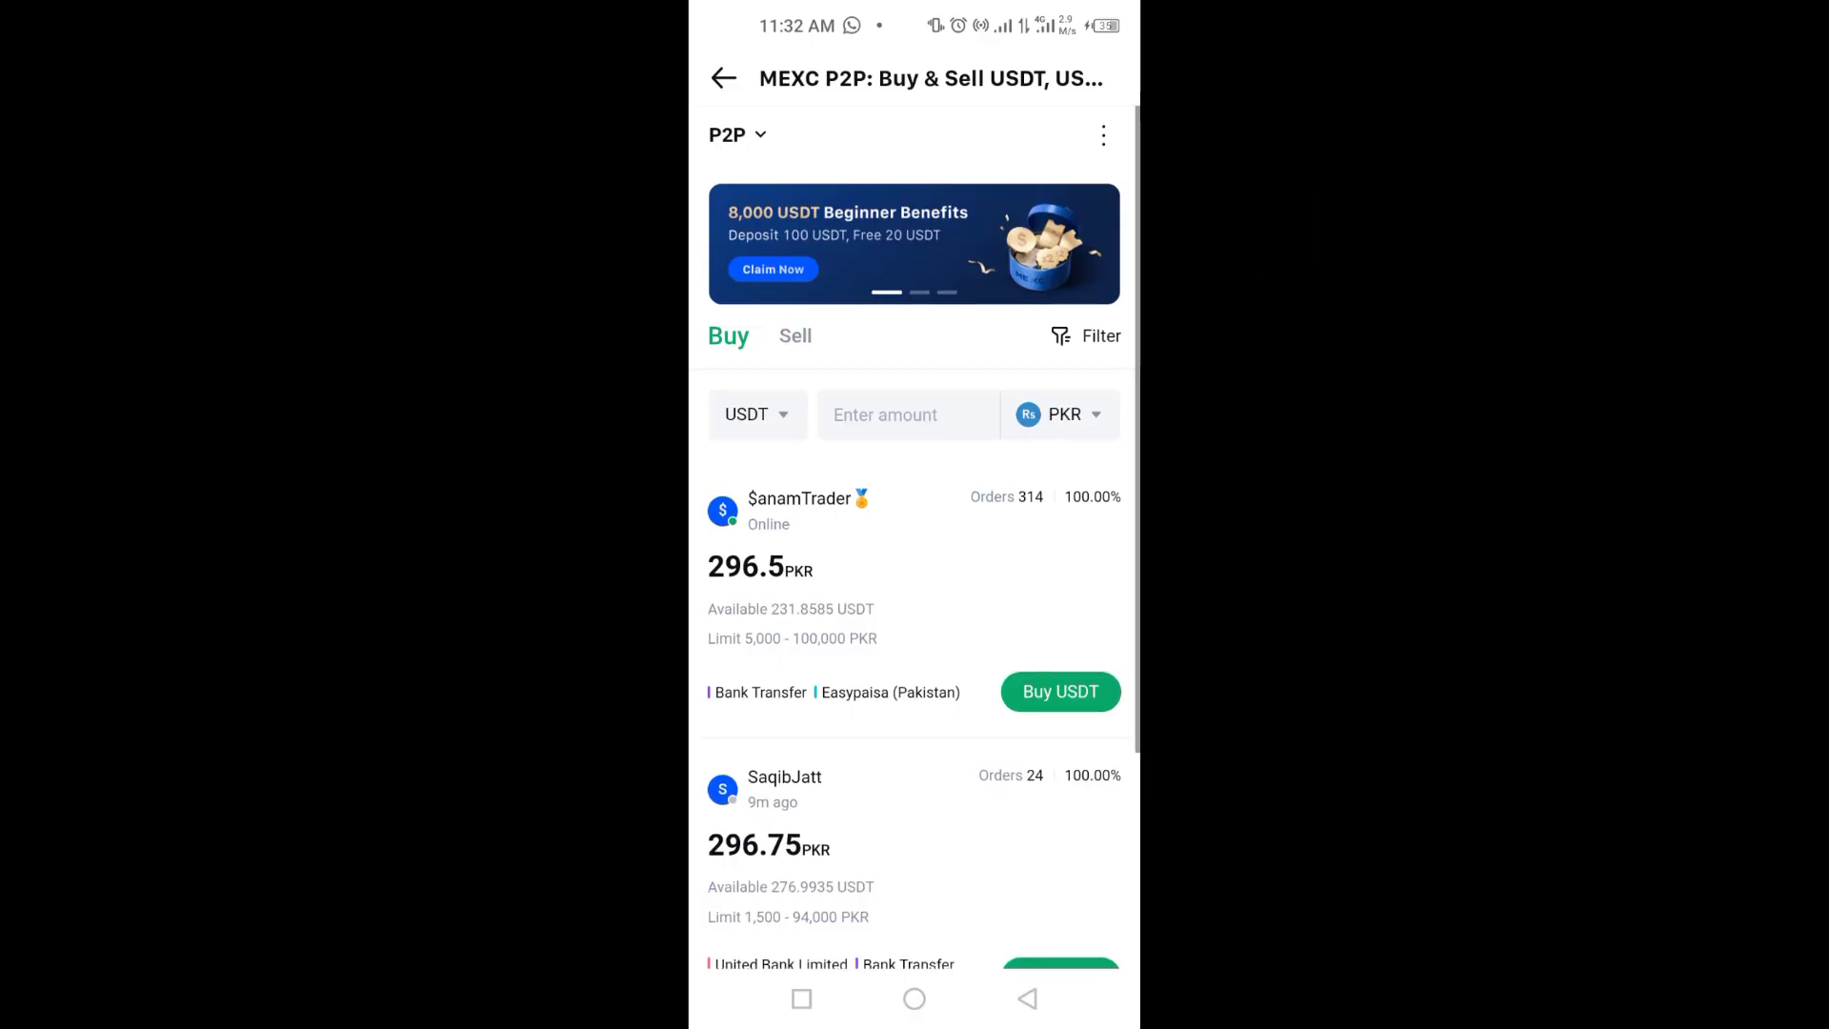
Open the P2P User Center from the three-dot menu and scroll to its options
click(1101, 134)
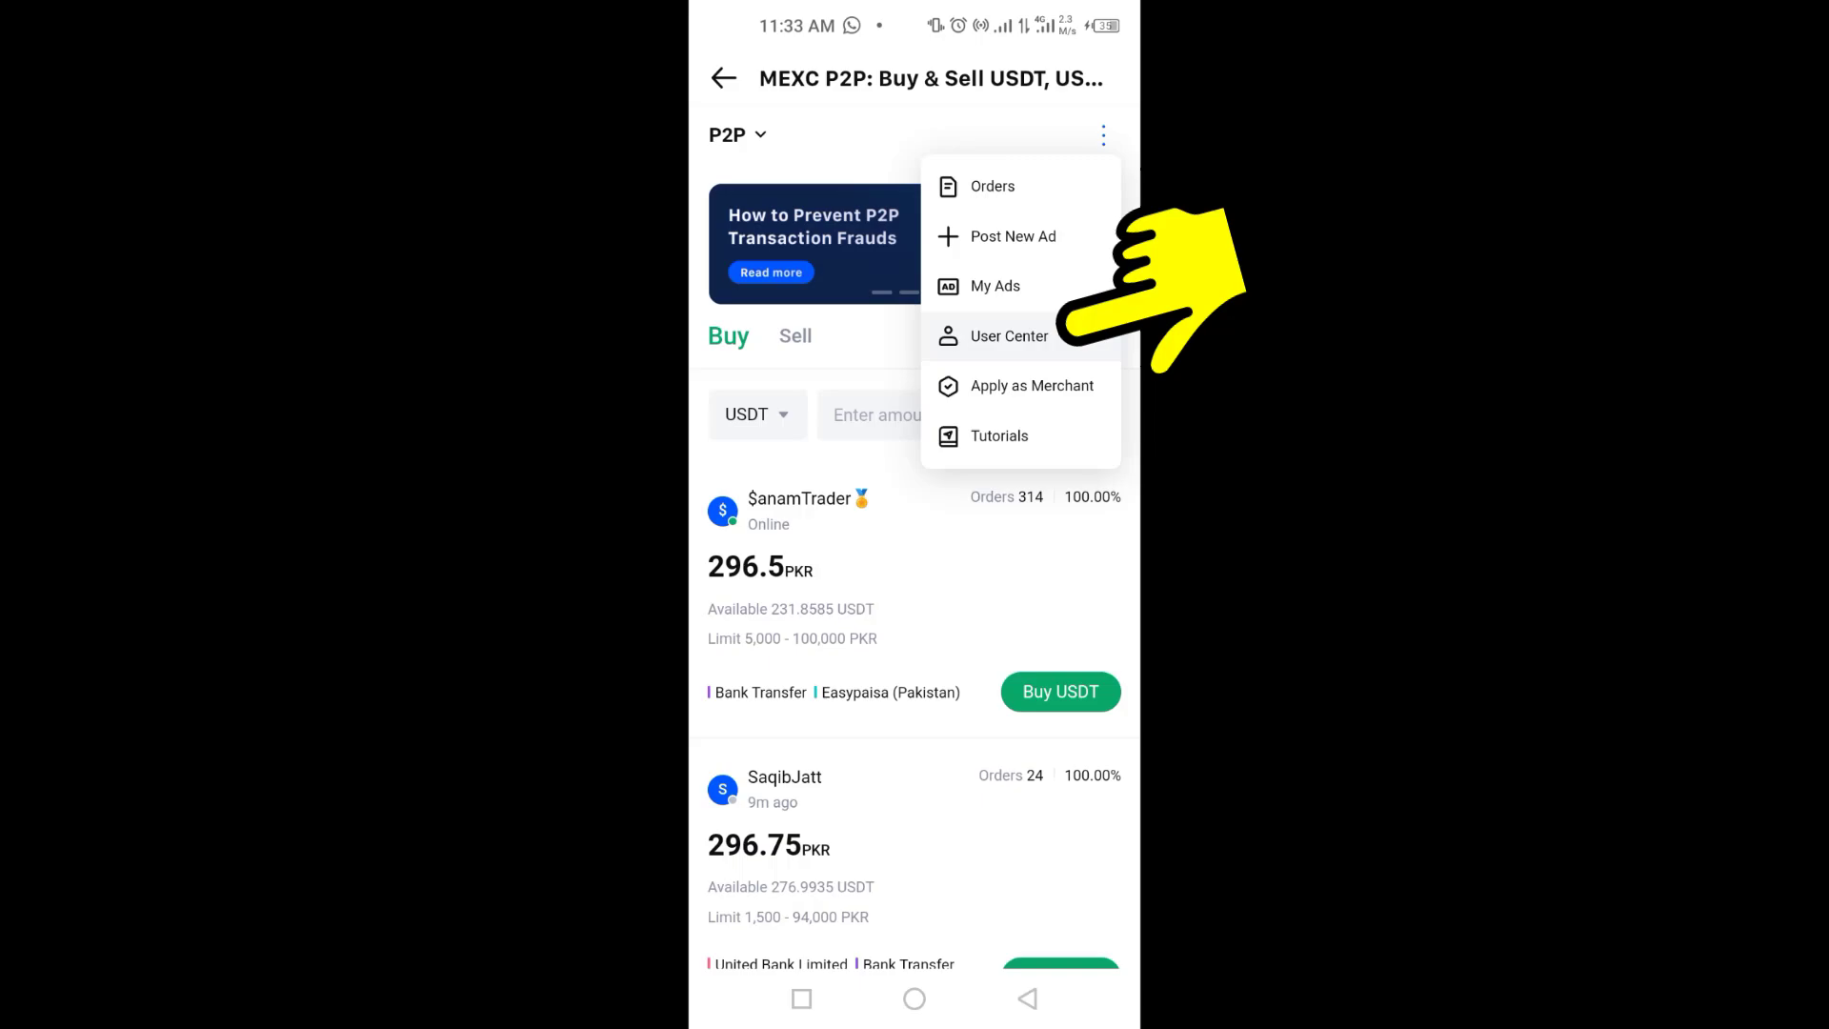
click(1008, 336)
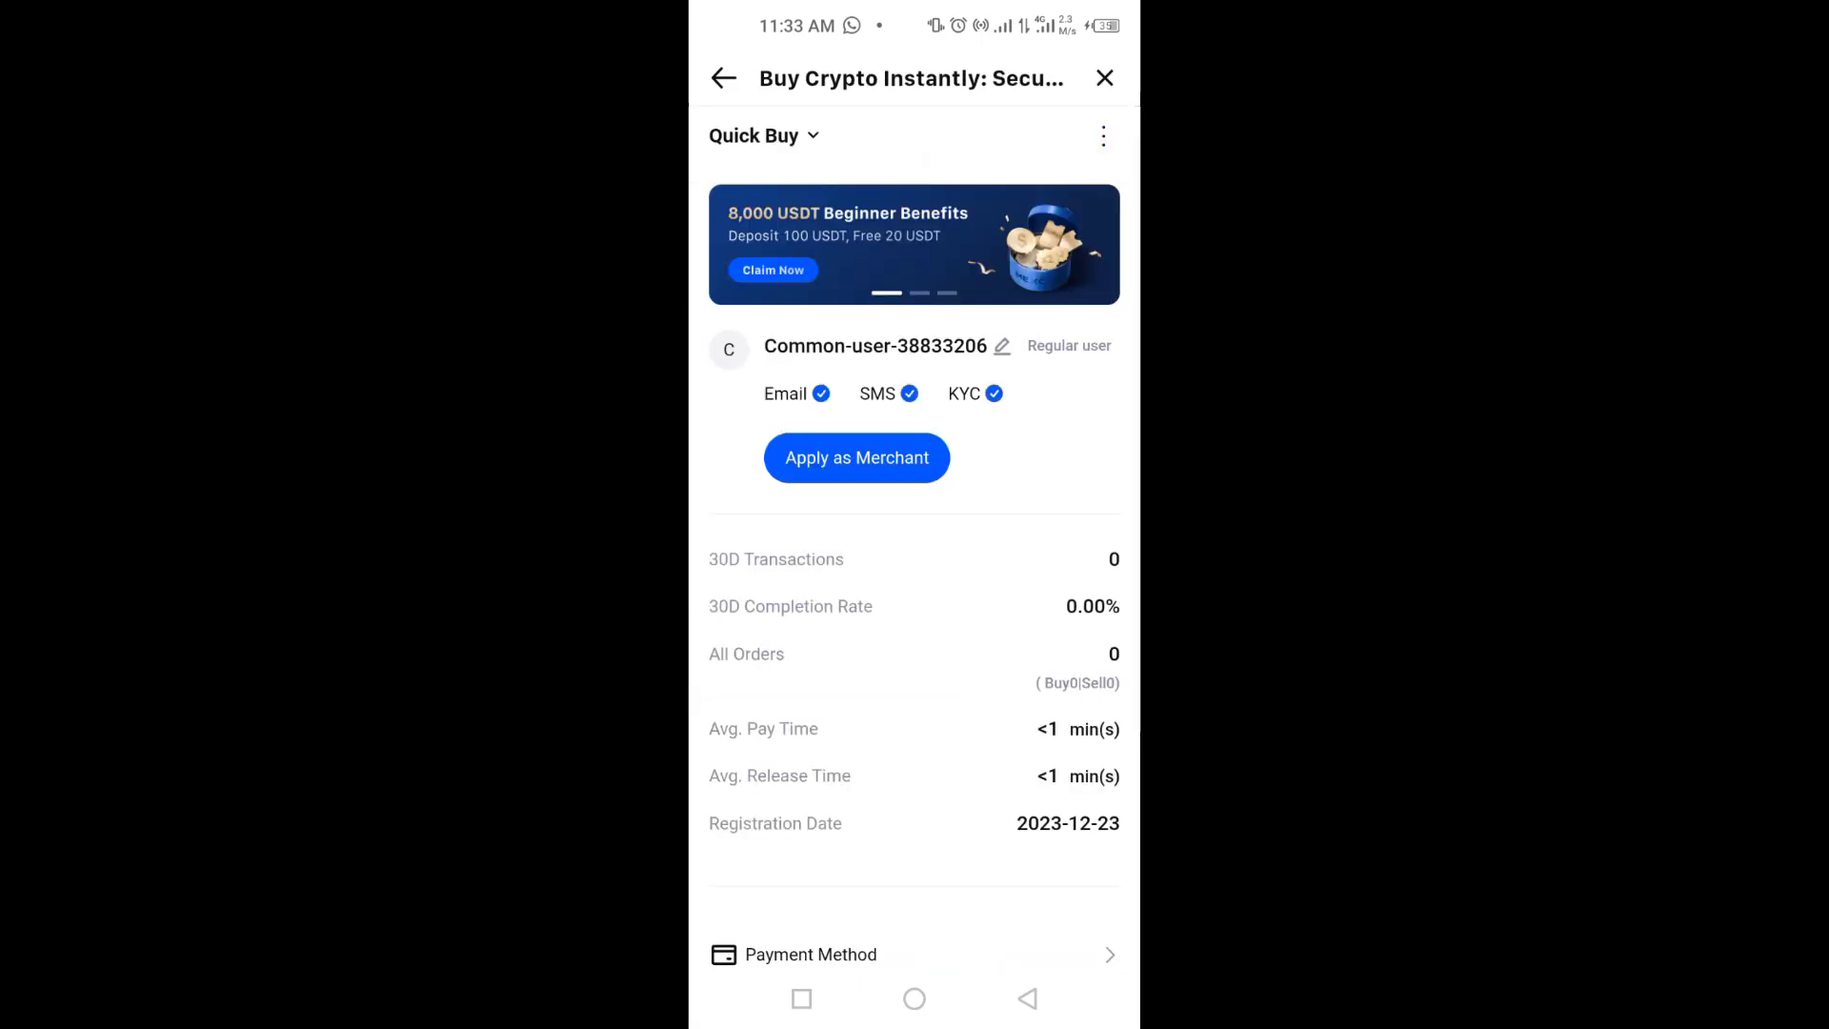
scroll(up, 3)
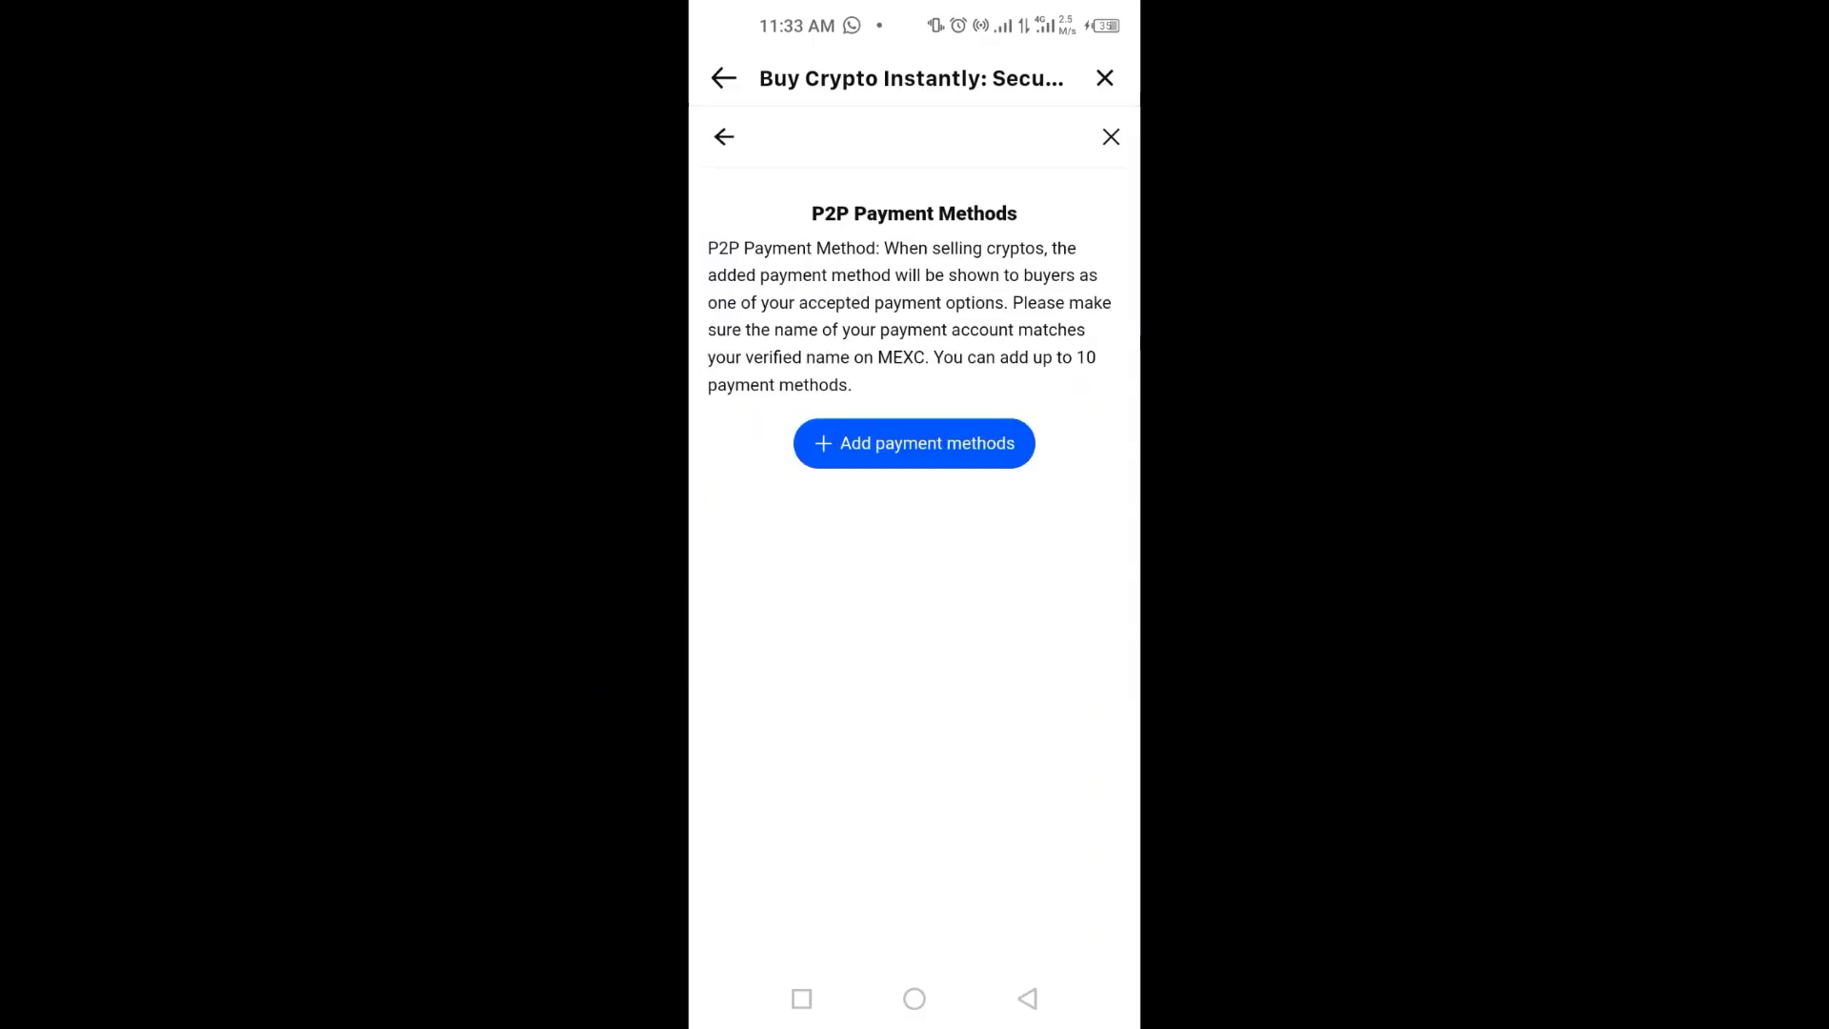
Add a new PKR payment method with Bank Transfer selected as its type
click(913, 443)
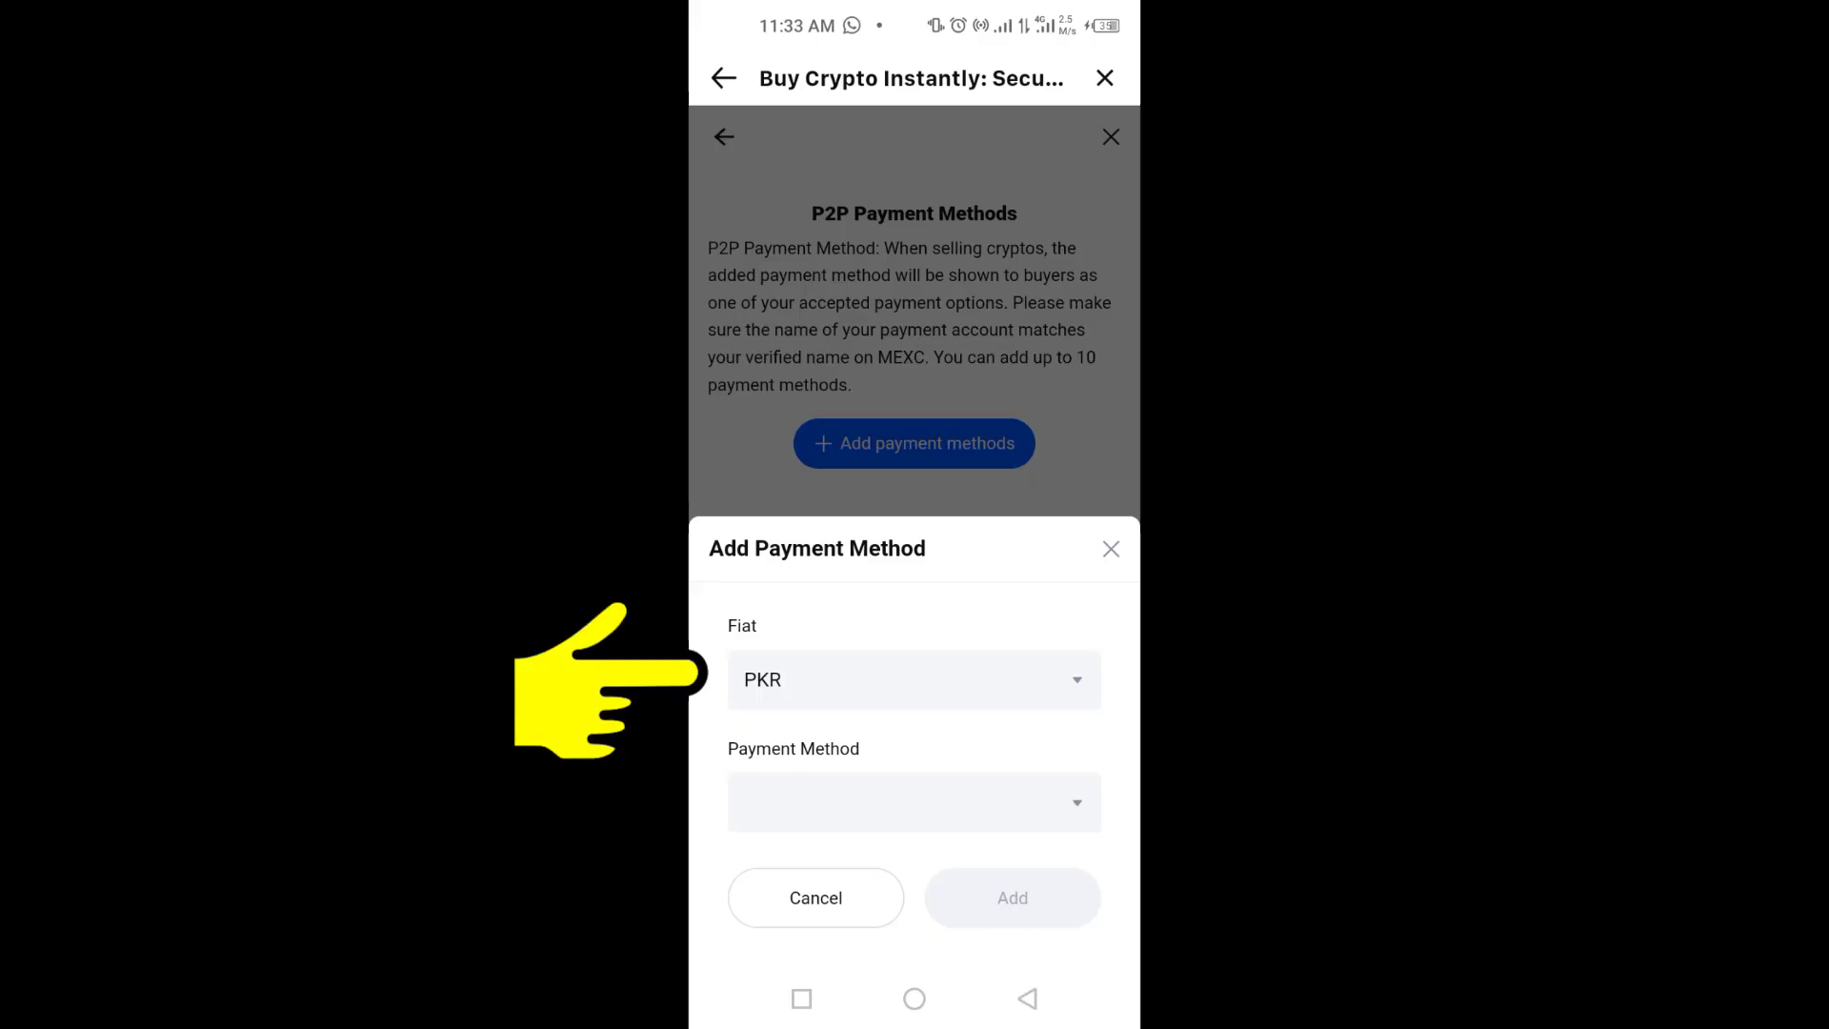
mouse_move(607, 805)
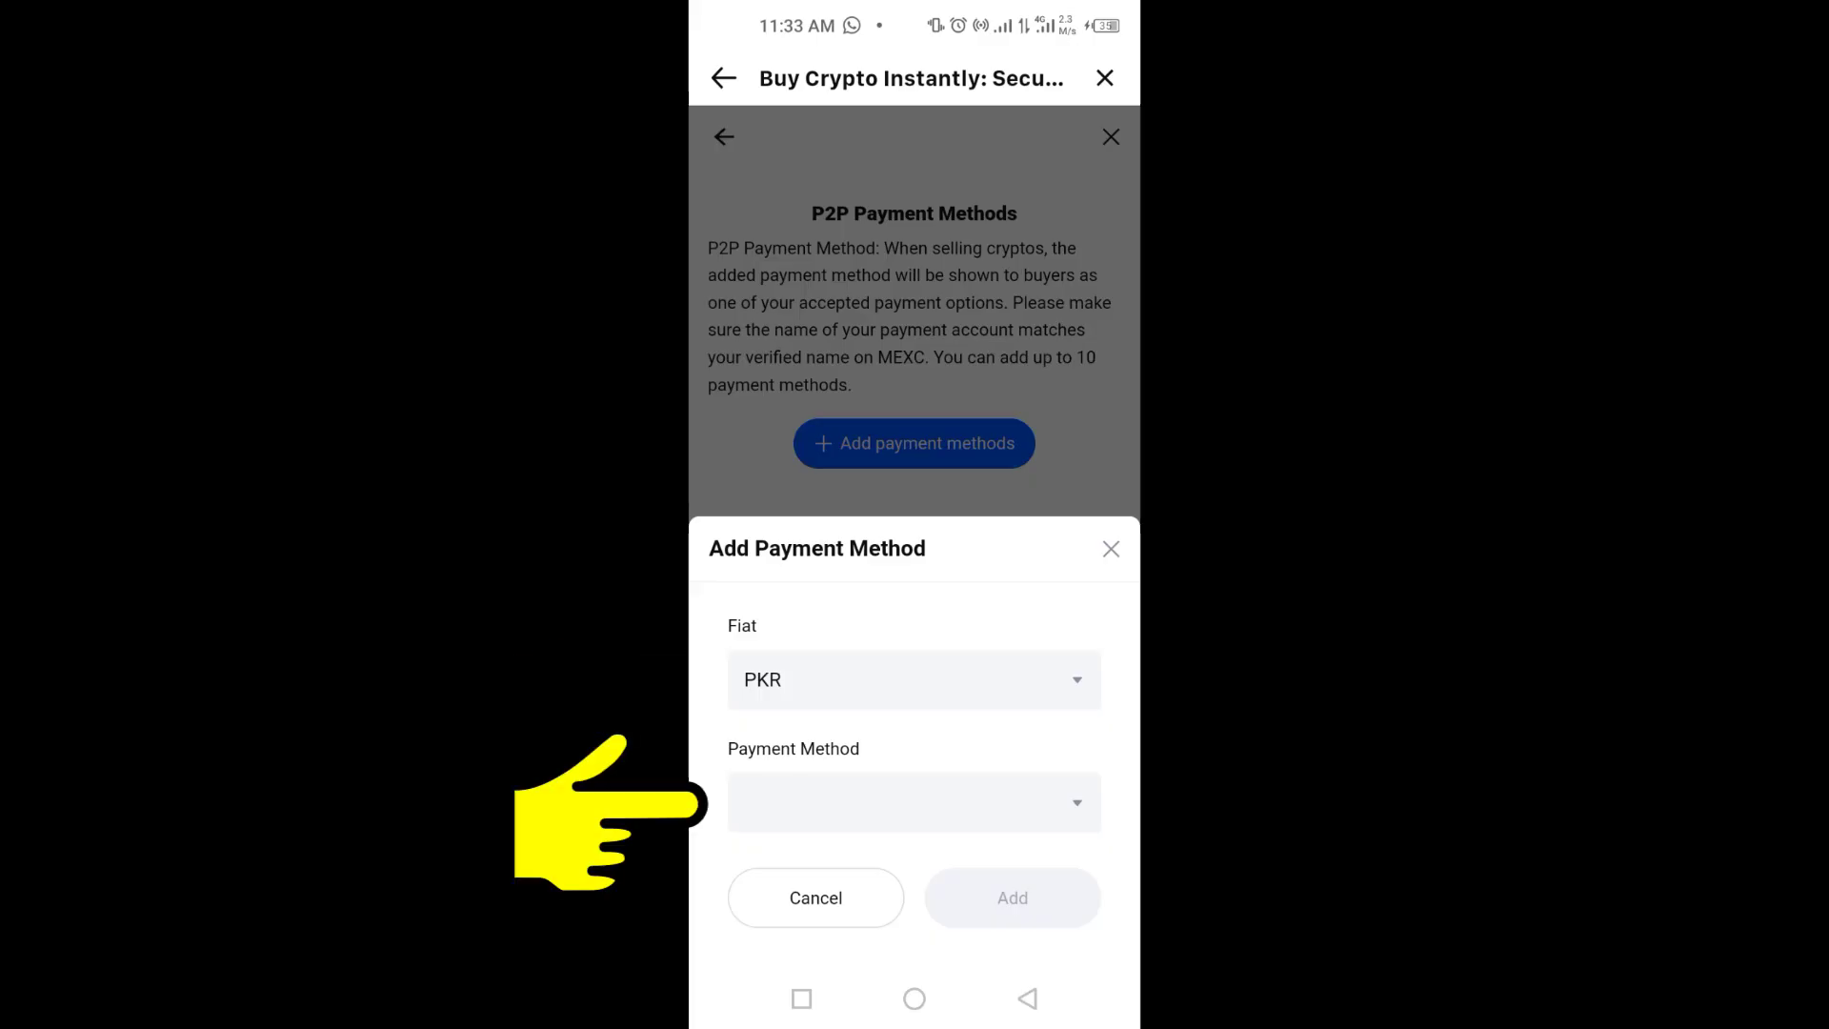
click(913, 801)
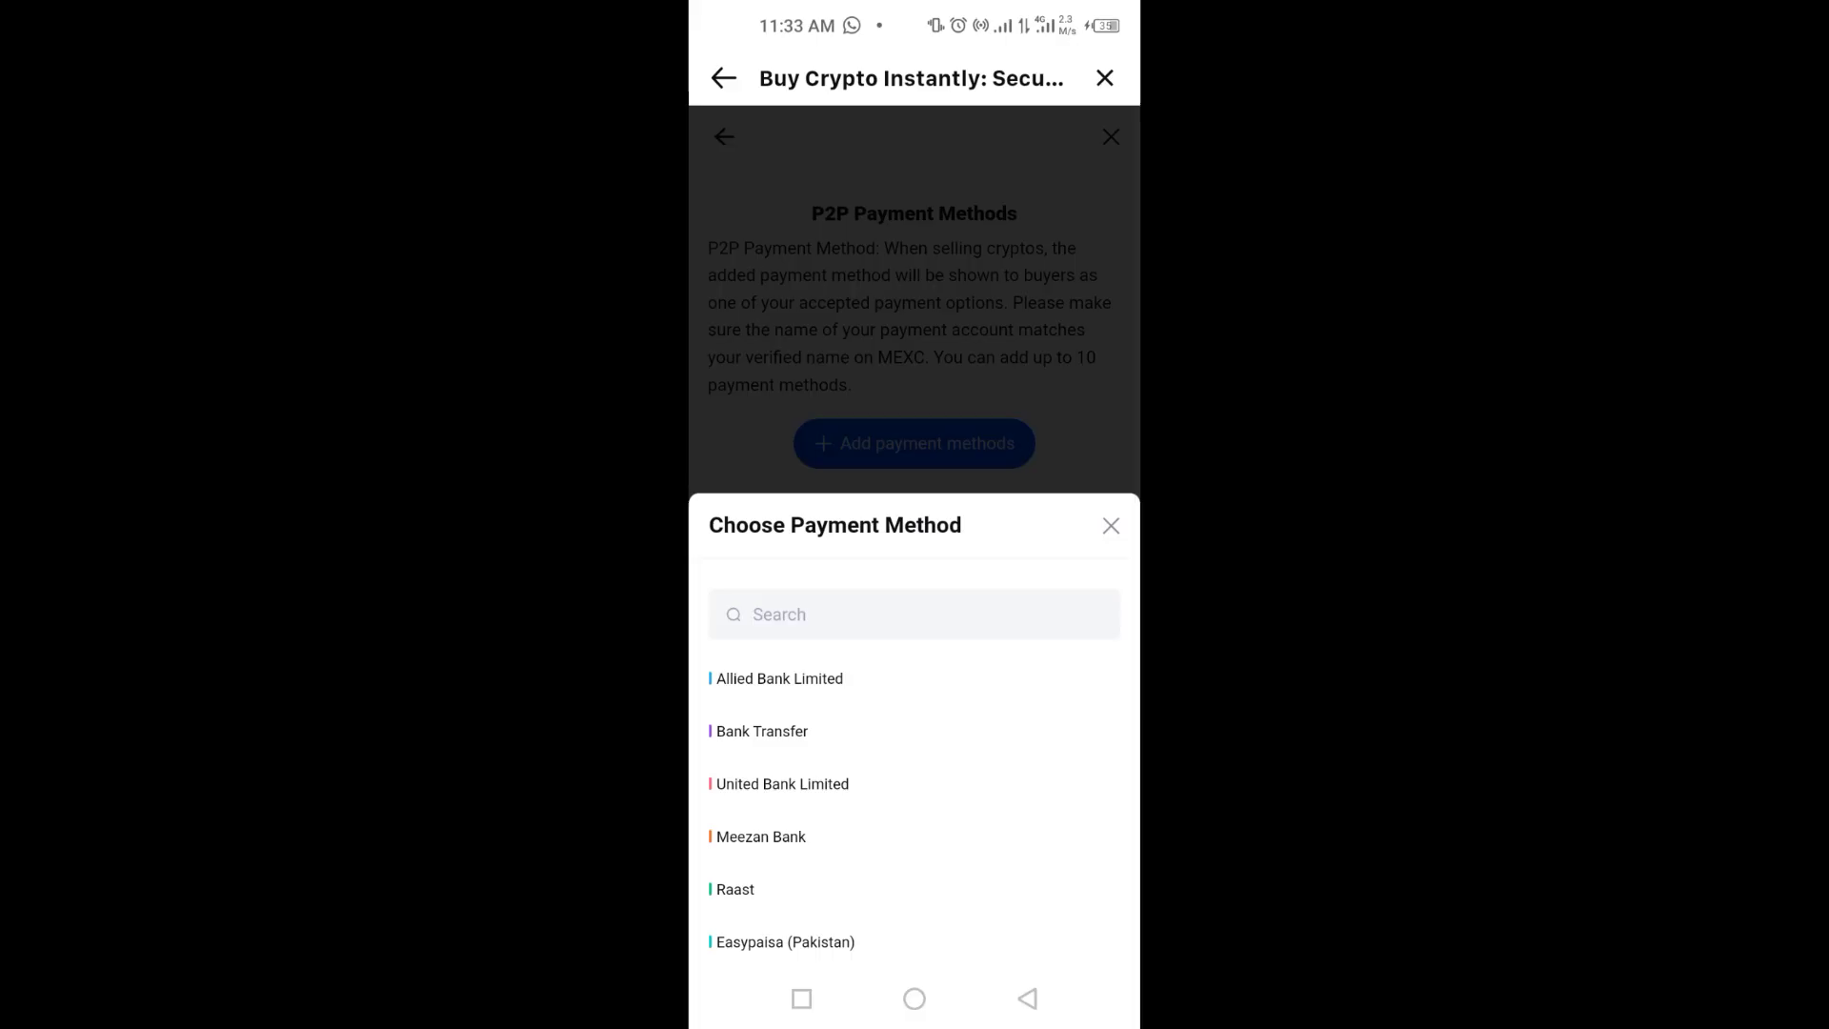
click(762, 731)
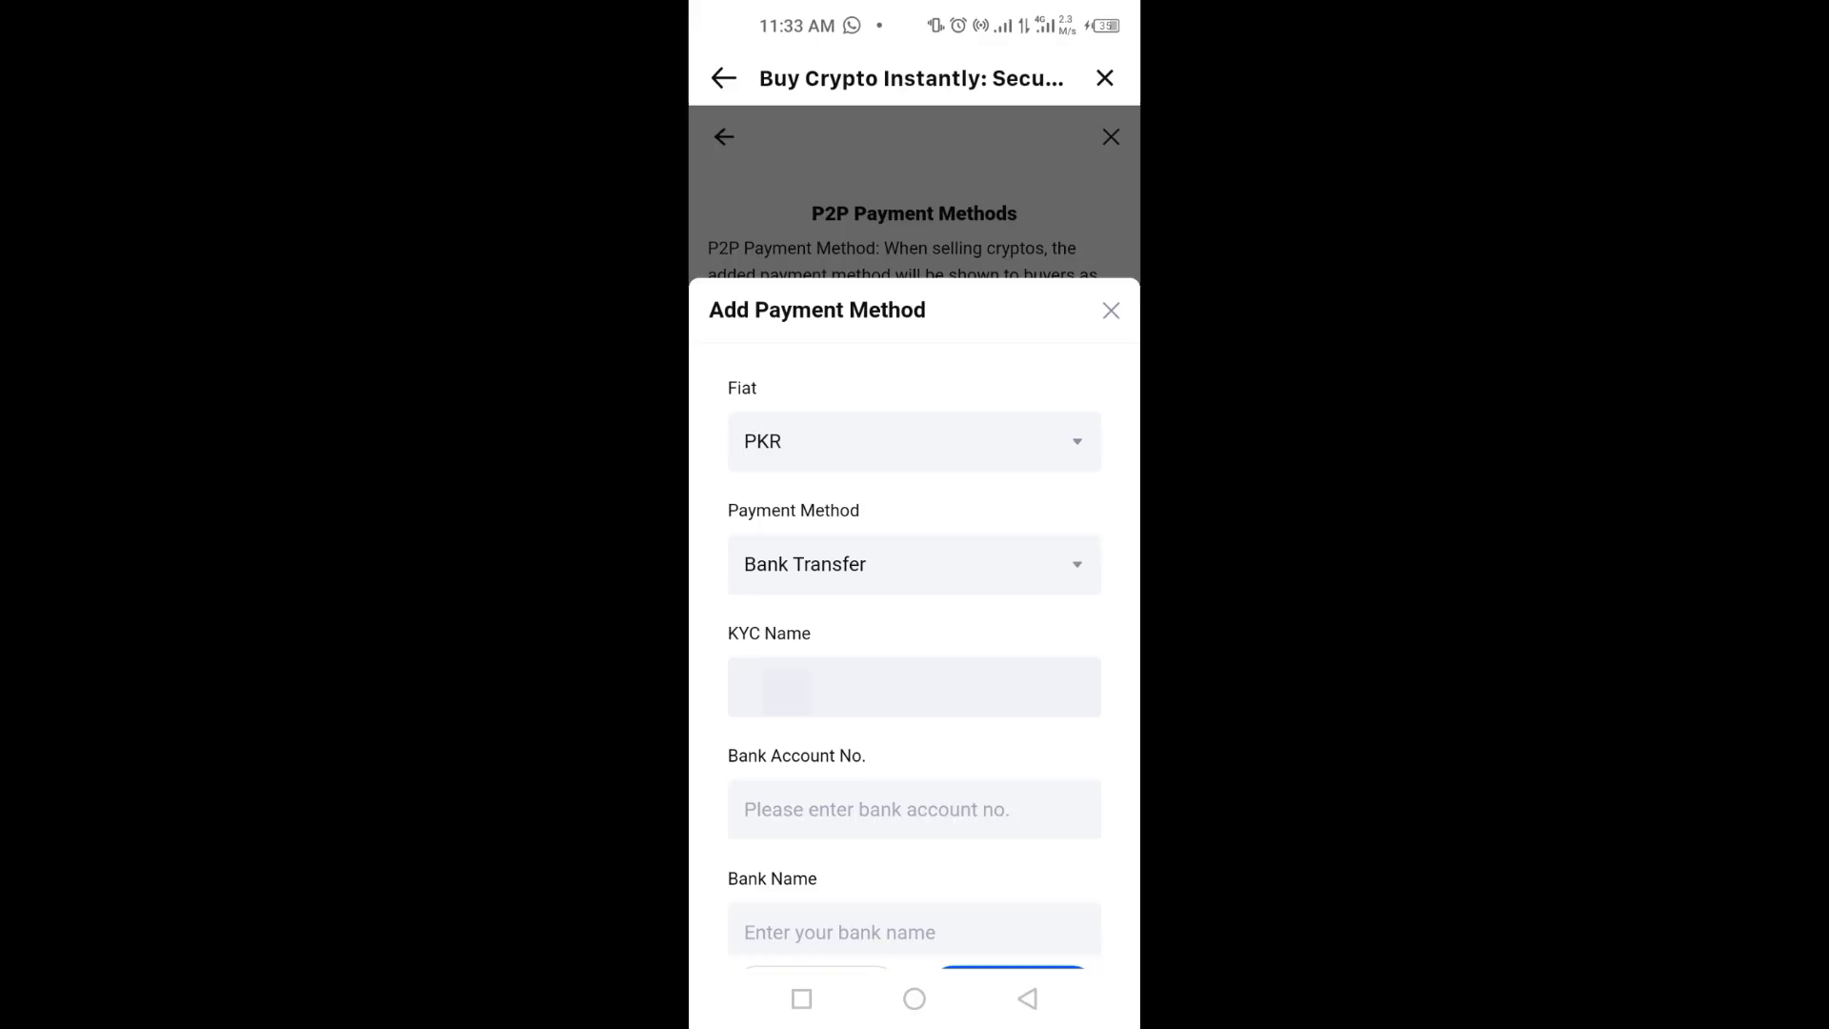
scroll(down, 3)
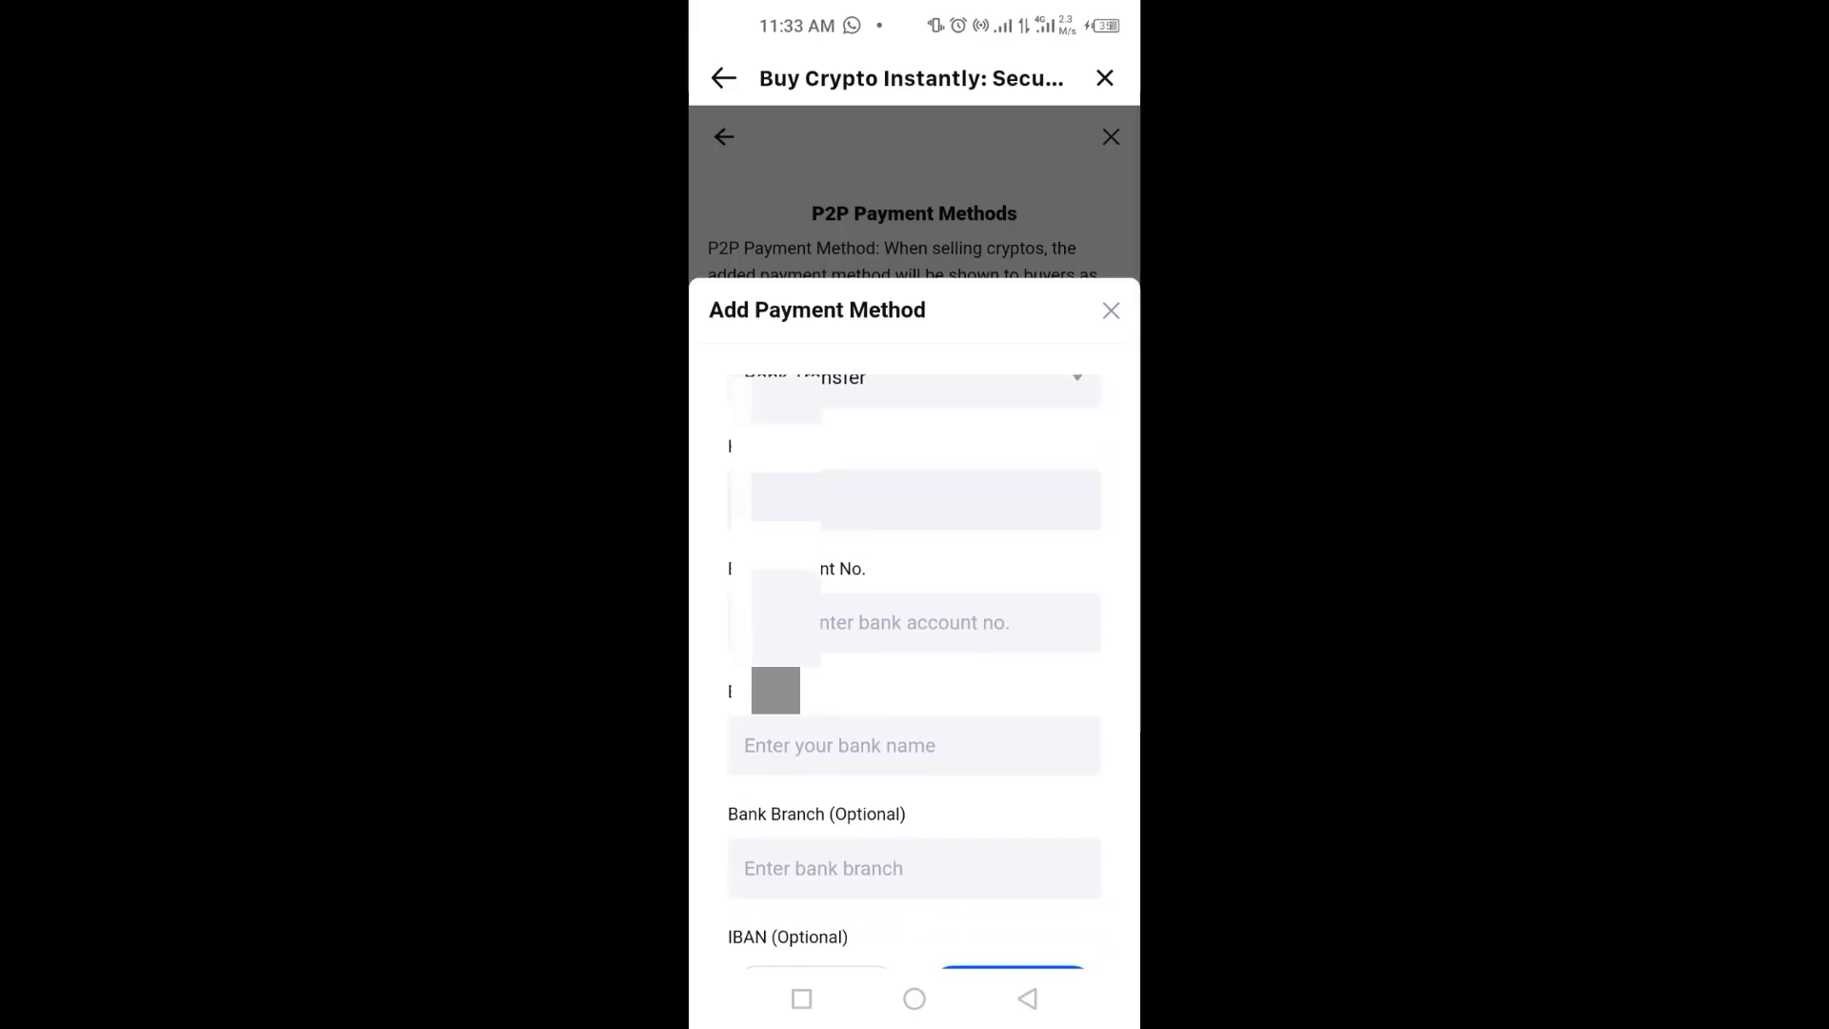
scroll(up, 3)
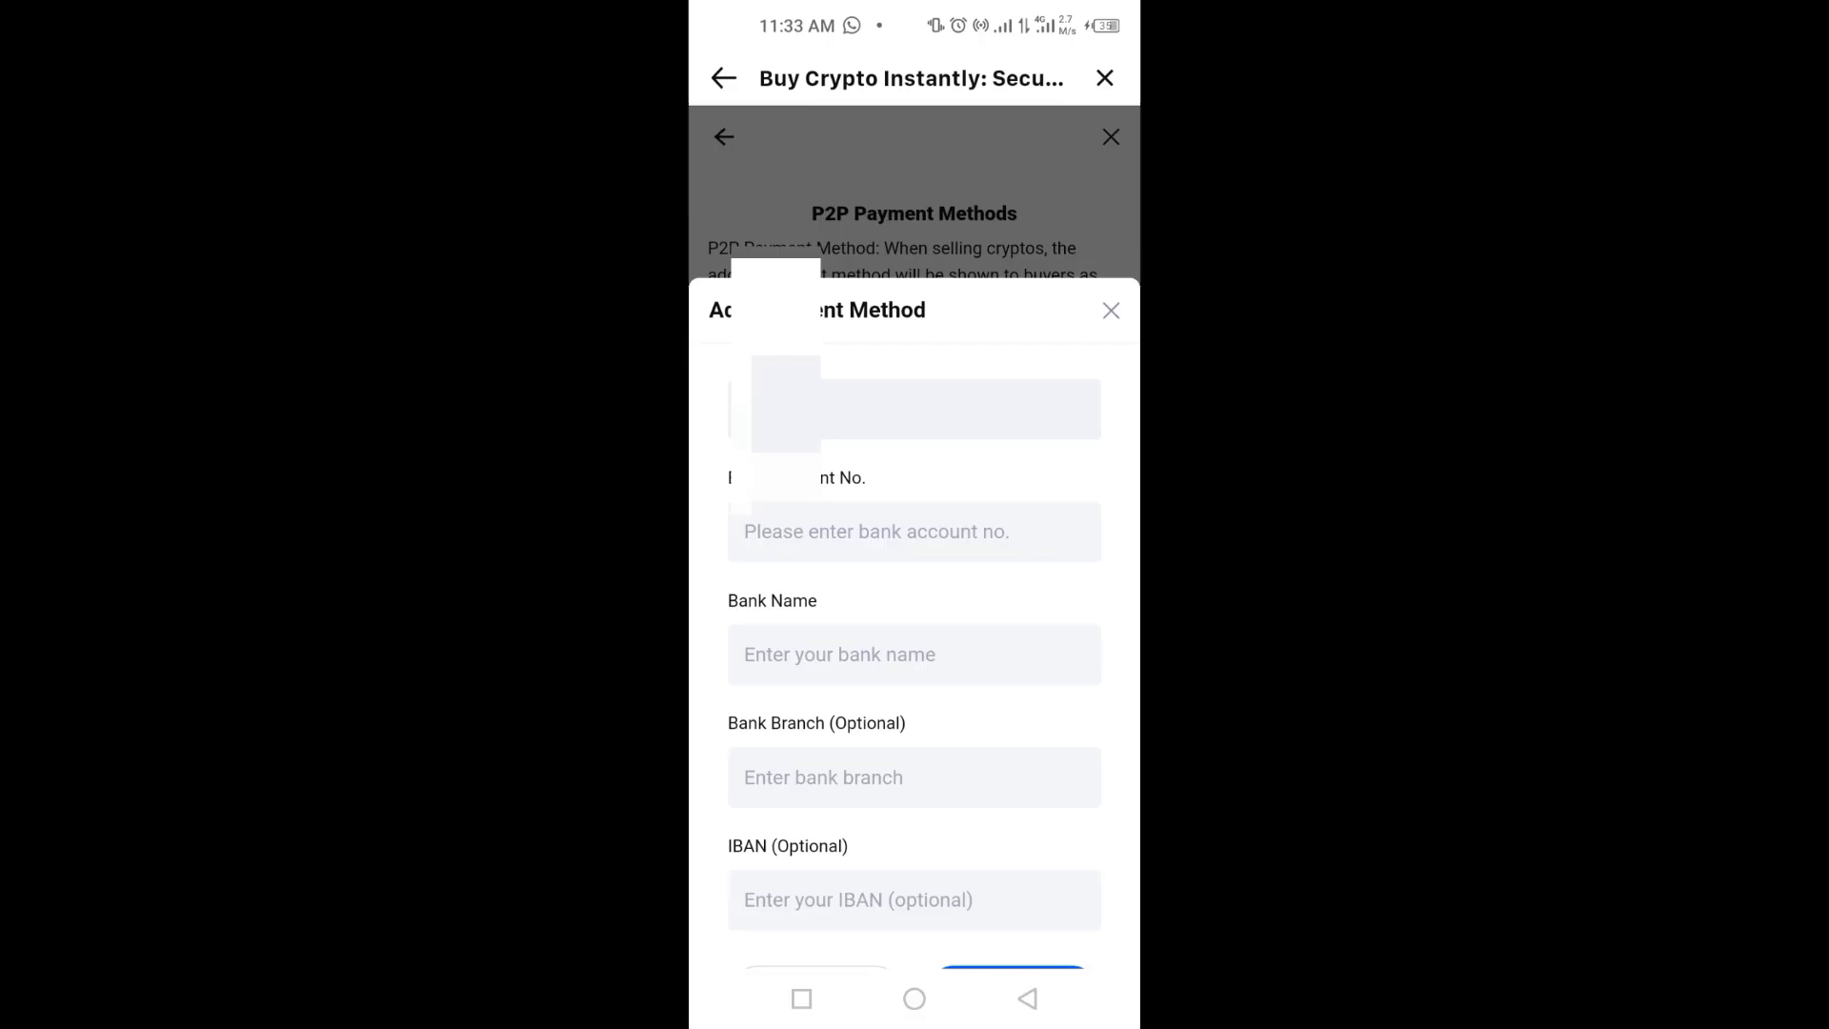